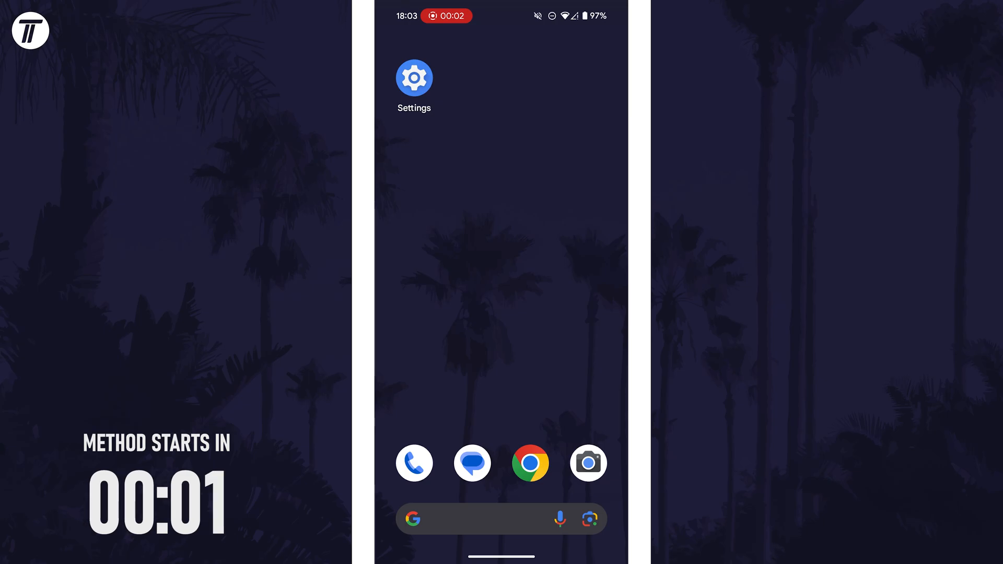
Launch the Settings app from the home screen
click(414, 77)
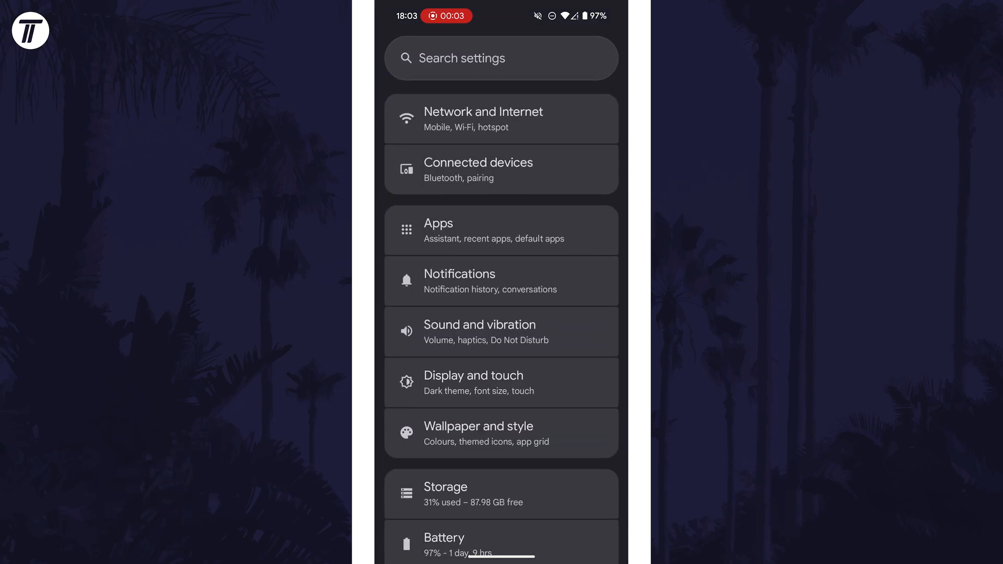
Search Settings for 'equalis' and open the Sound quality and effects result
click(501, 58)
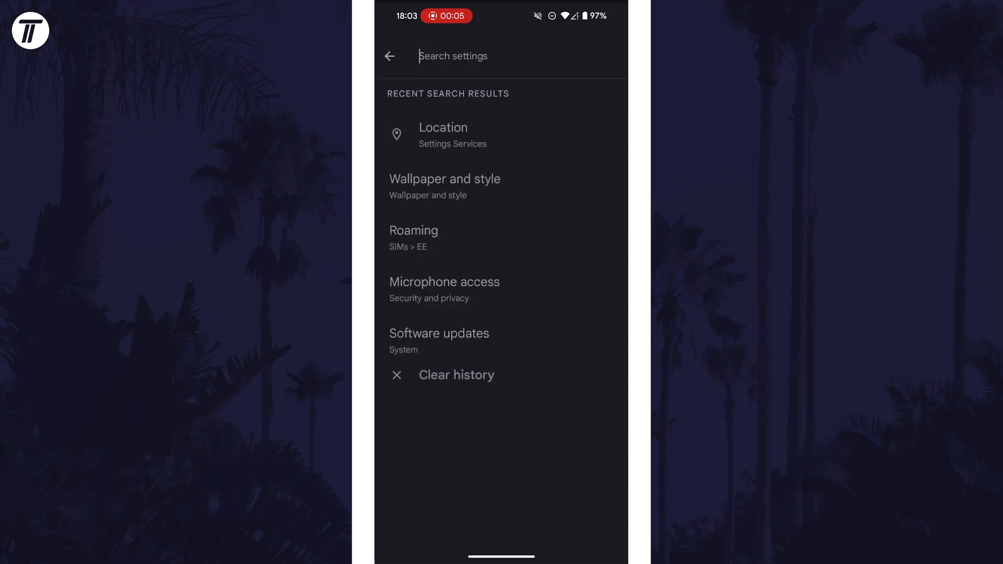
text(eq)
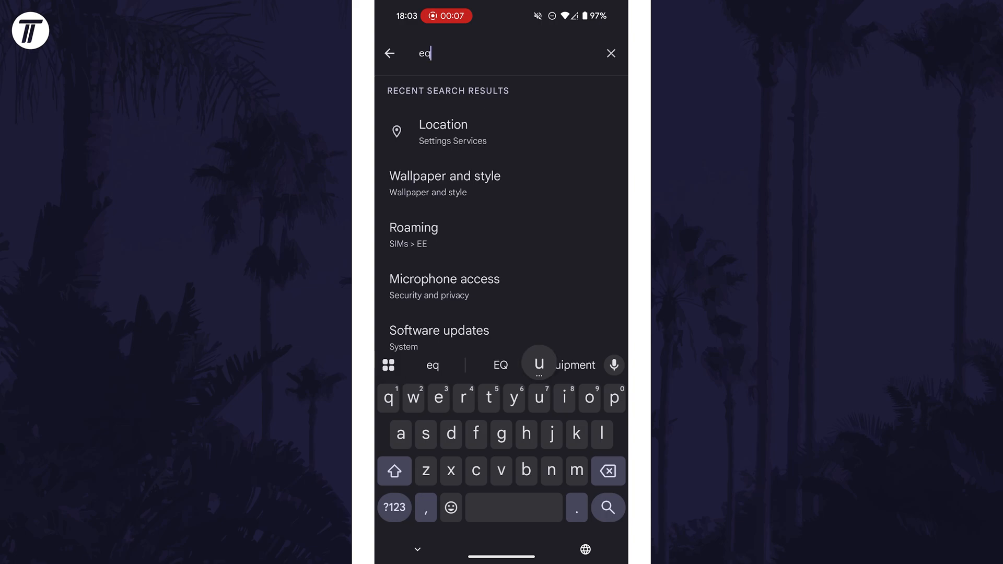
text(uali)
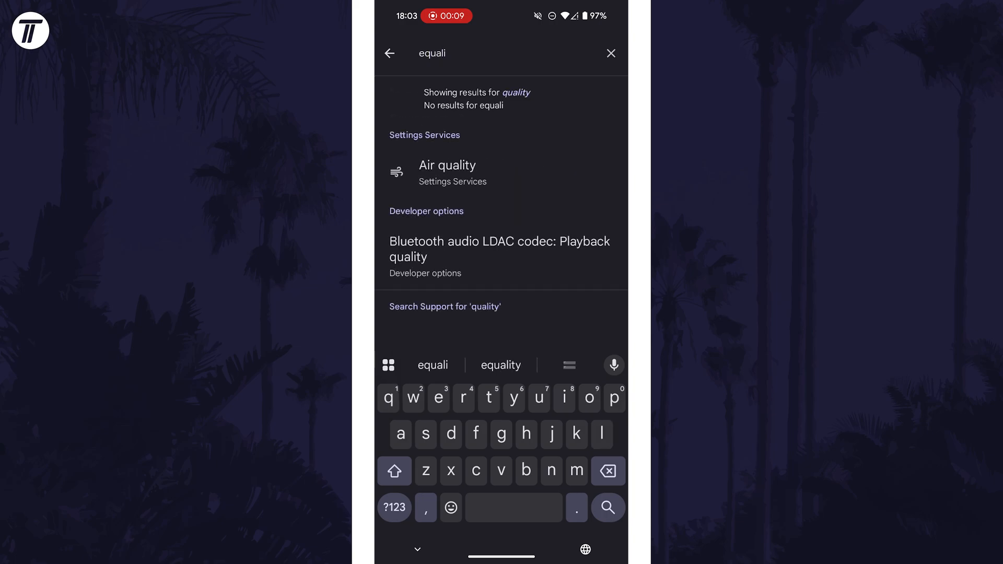
text(s)
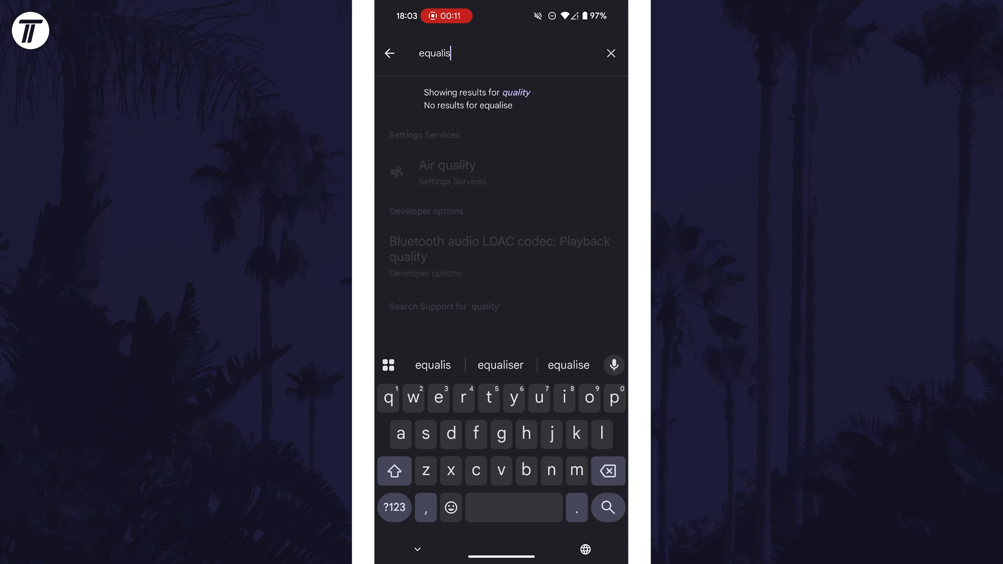
click(433, 366)
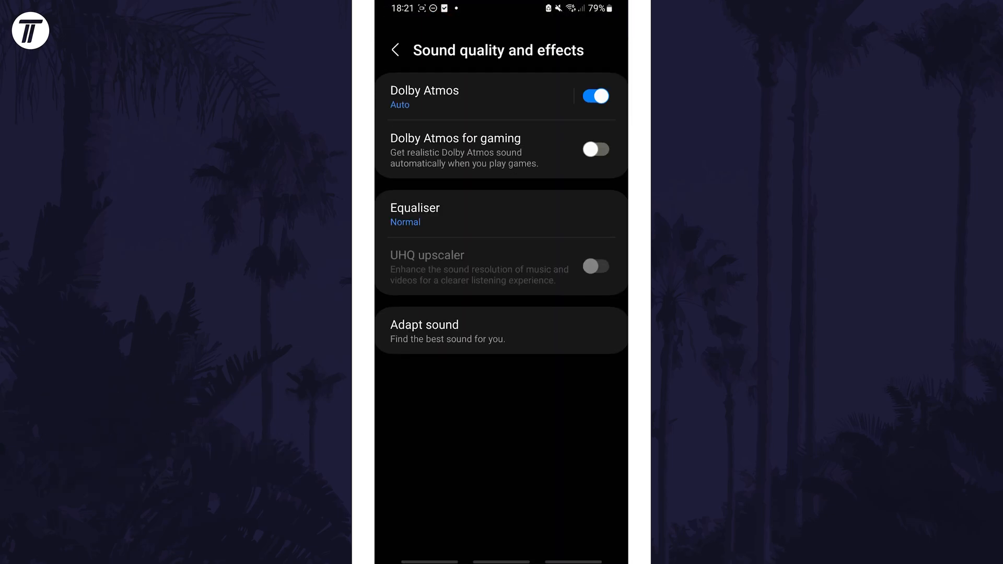
View the Equaliser's Custom preset band levels, then go back
click(502, 214)
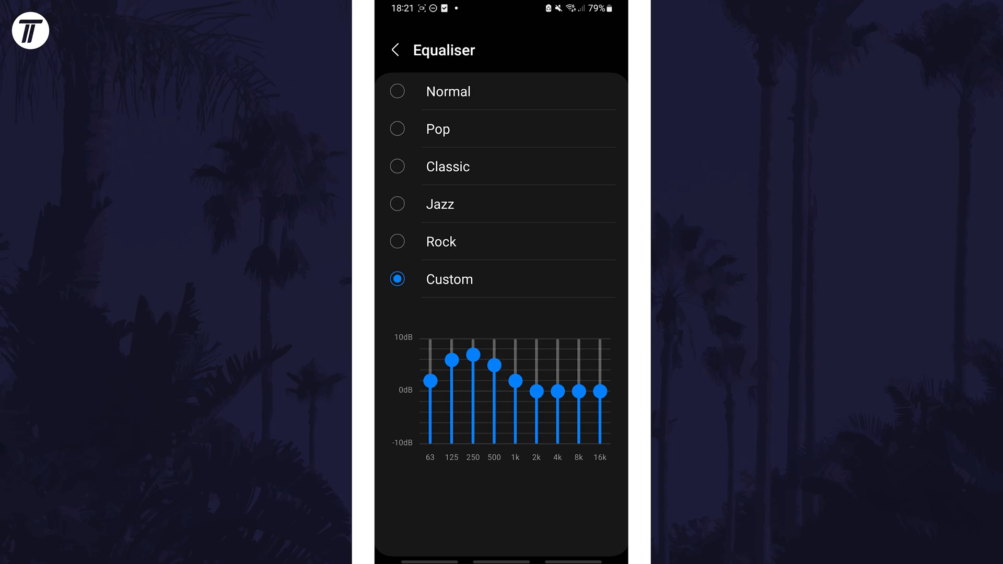
click(396, 49)
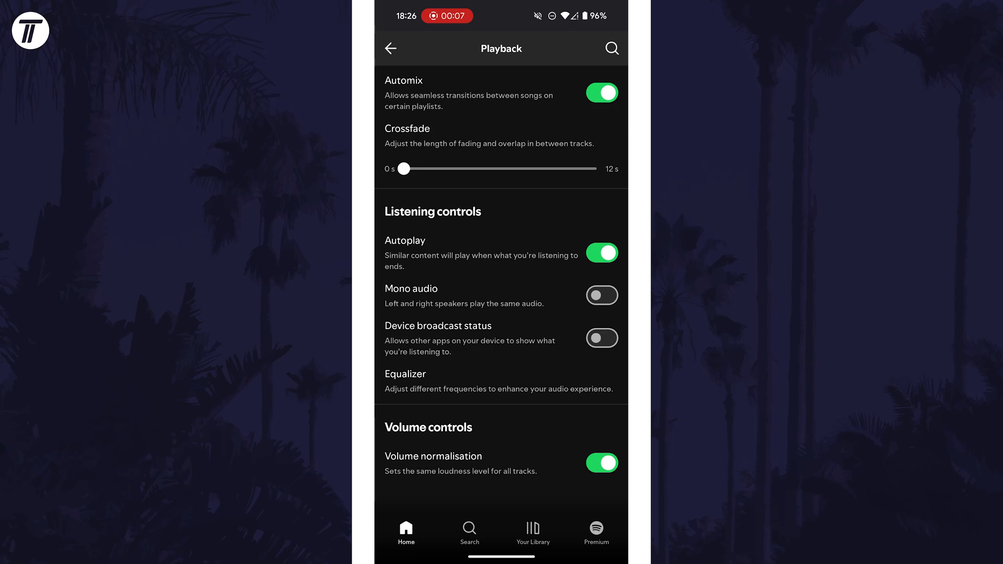
Open Spotify's Playback settings showing the Equalizer option
click(405, 374)
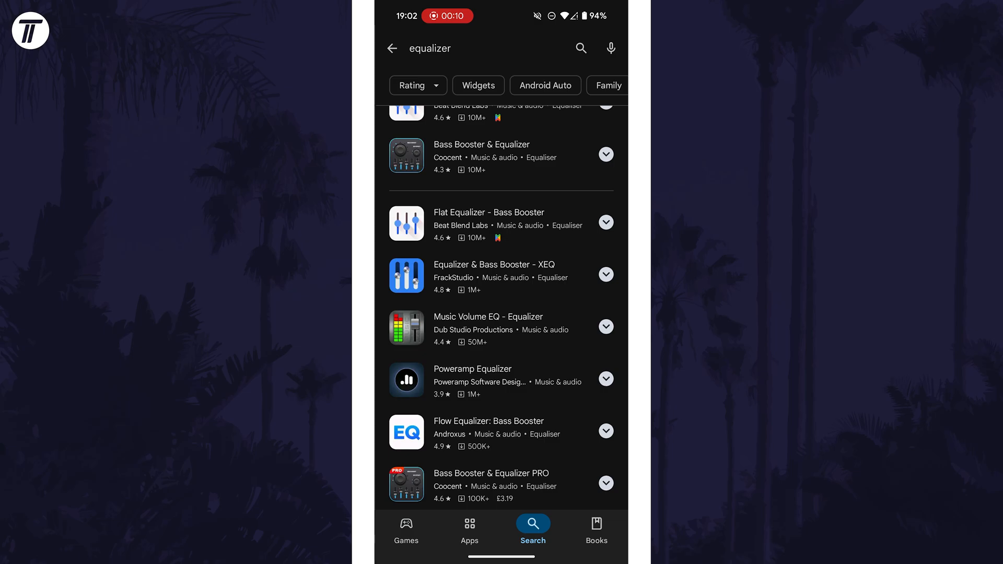
View the Equalizer & Bass Booster - XEQ details, then return to 'equalizer' results
click(489, 223)
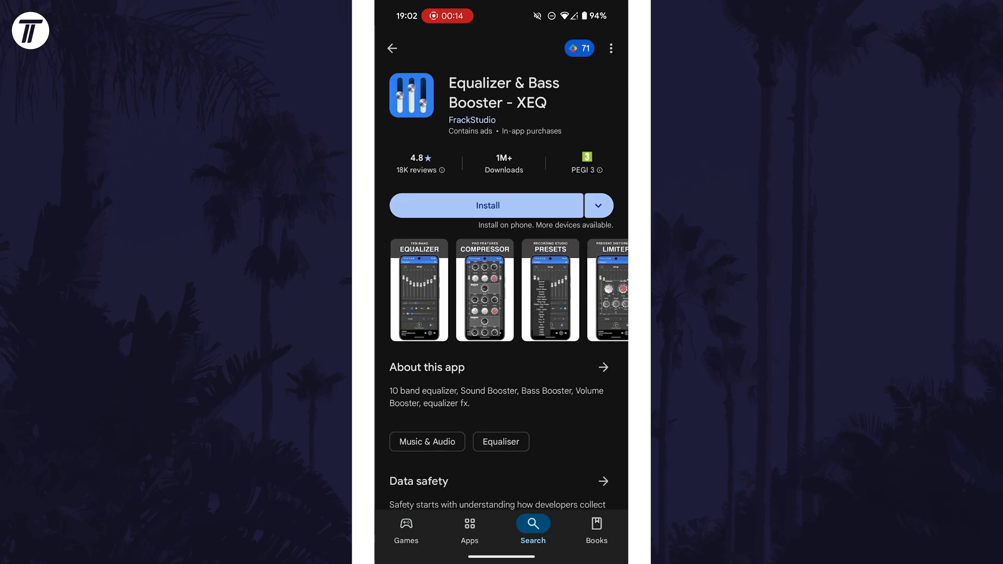
click(393, 49)
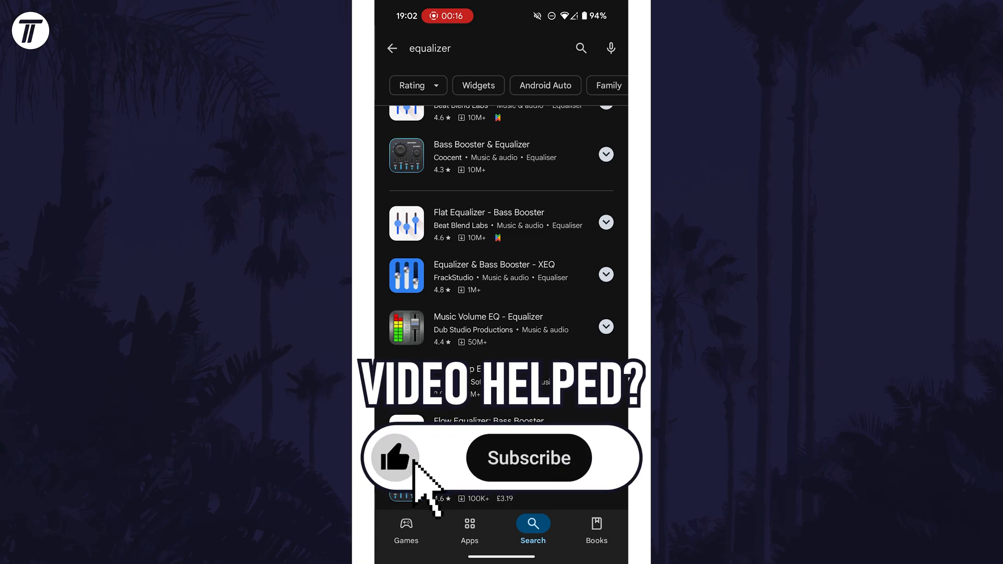
click(528, 458)
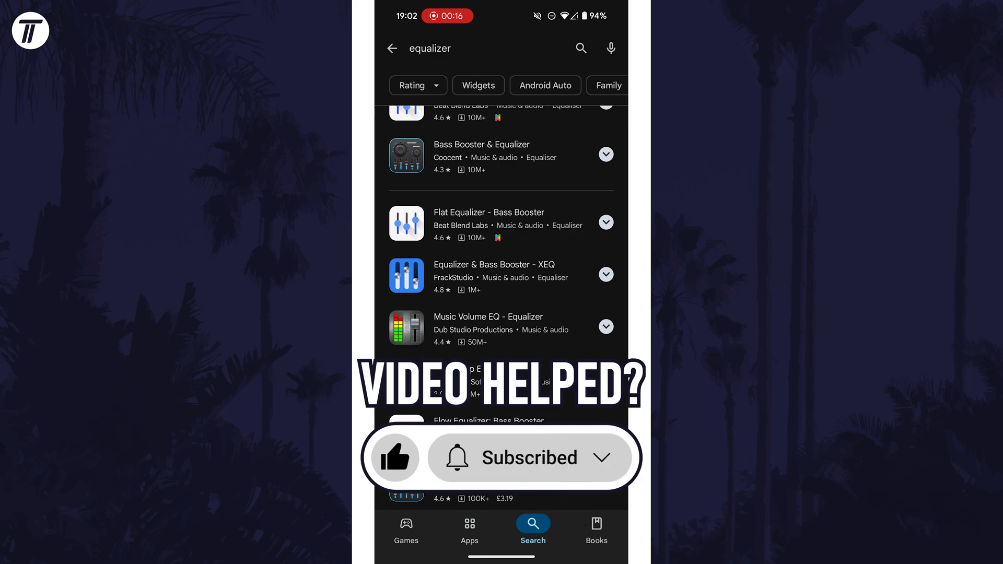